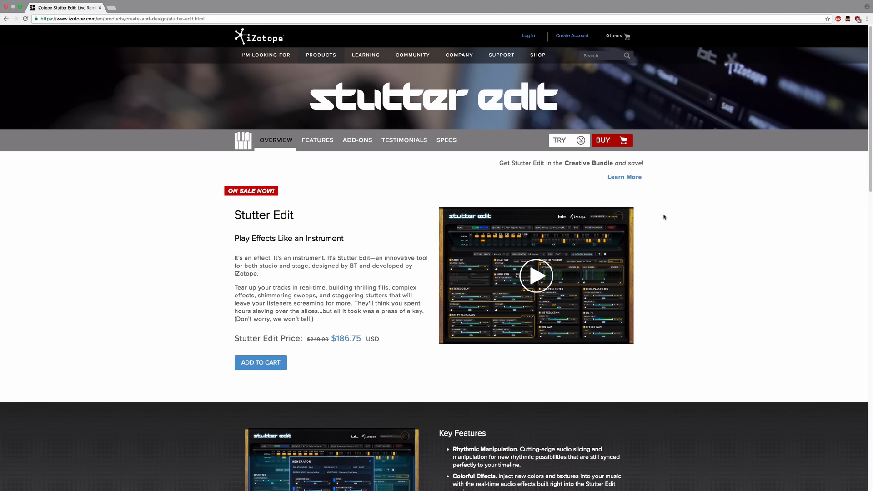
{"action": "mouse_move", "coordinate": [659, 204]}
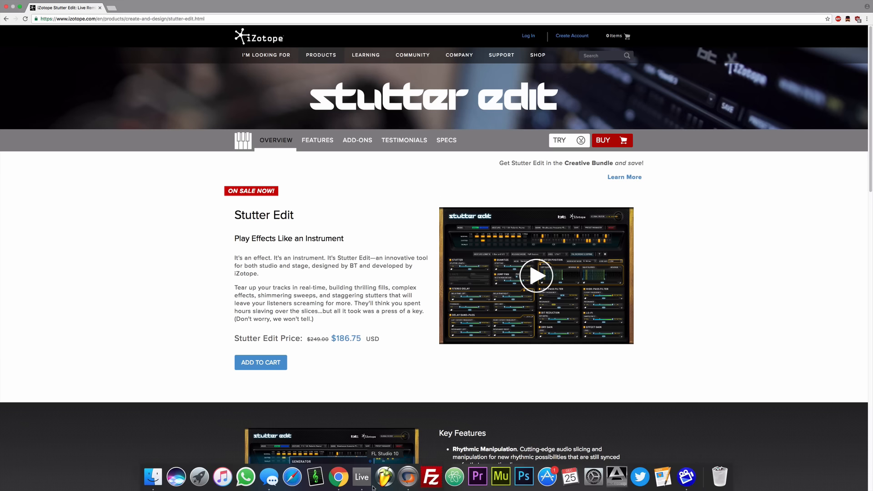
Step: Switch to Live and load iZotope Stutter Edit onto the Master track
{"action": "left_click", "coordinate": [360, 476]}
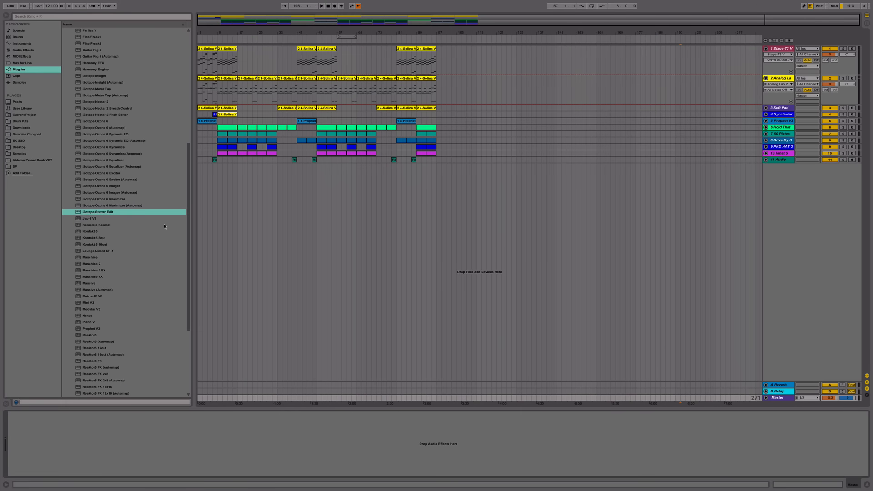
{"action": "mouse_move", "coordinate": [103, 211]}
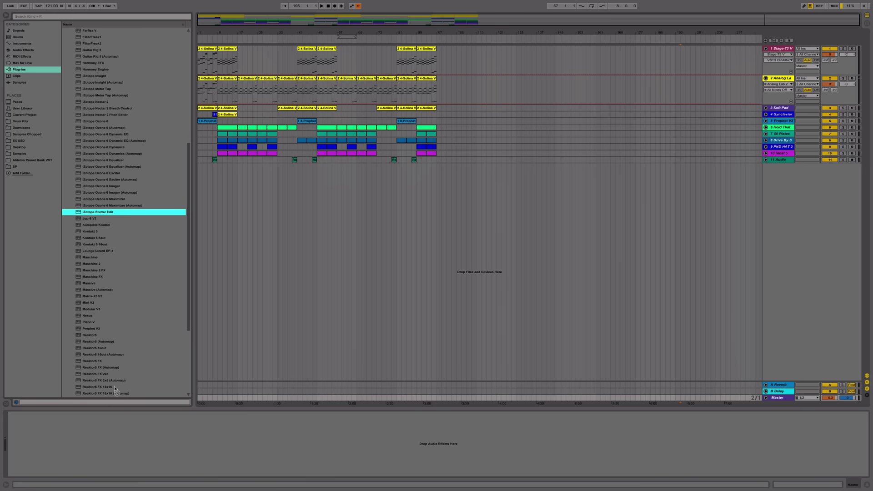
{"action": "double_click", "coordinate": [97, 212]}
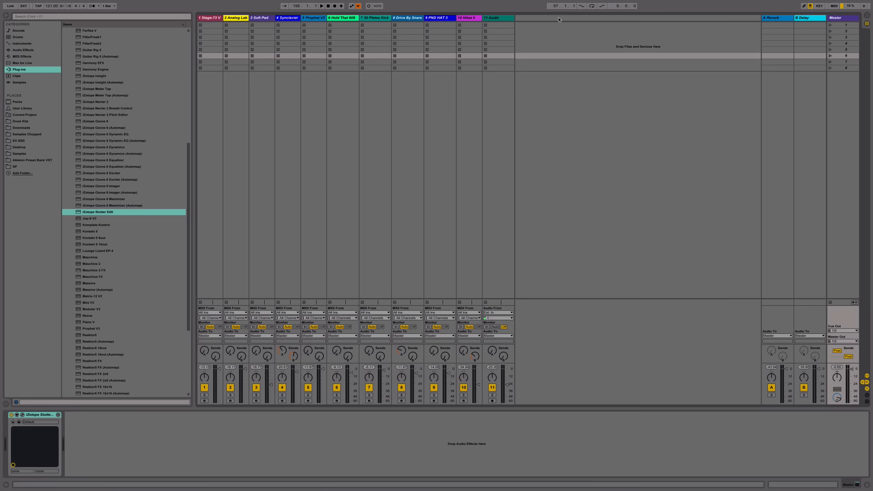
Step: Insert a MIDI track routed to Stutter Edit on Master, then select the Master track
{"action": "right_click", "coordinate": [559, 19]}
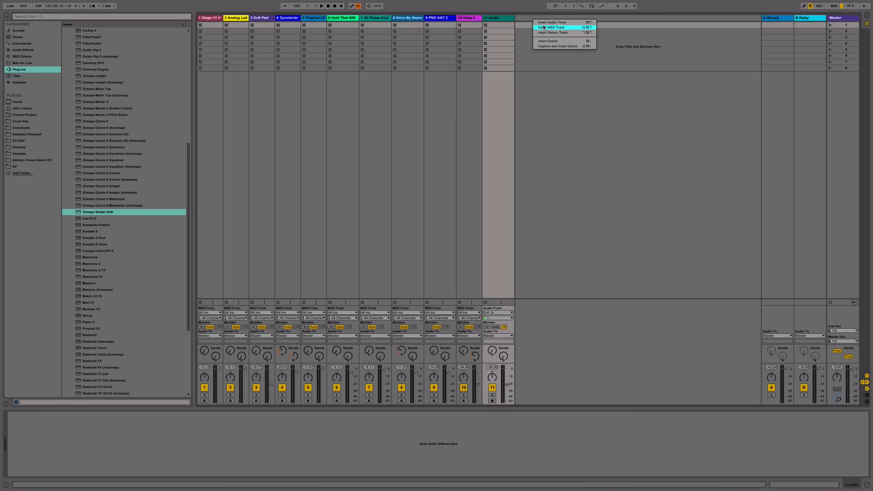
{"action": "left_click", "coordinate": [550, 27]}
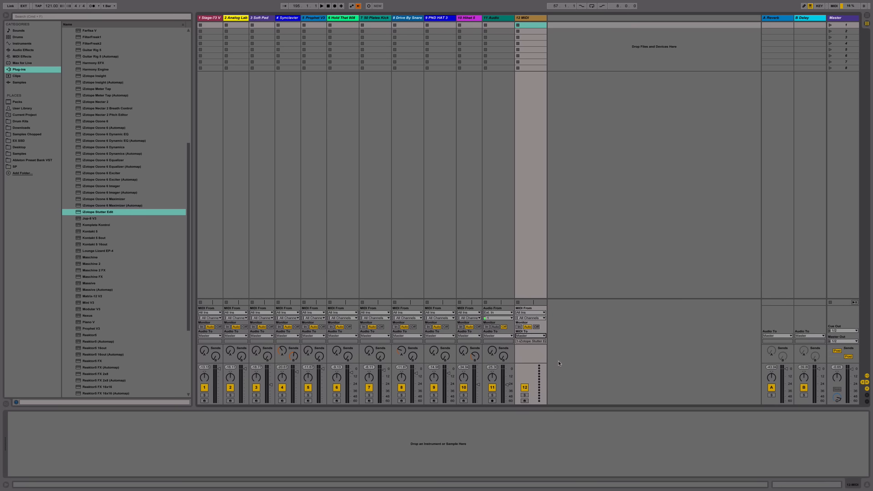
{"action": "mouse_move", "coordinate": [661, 230]}
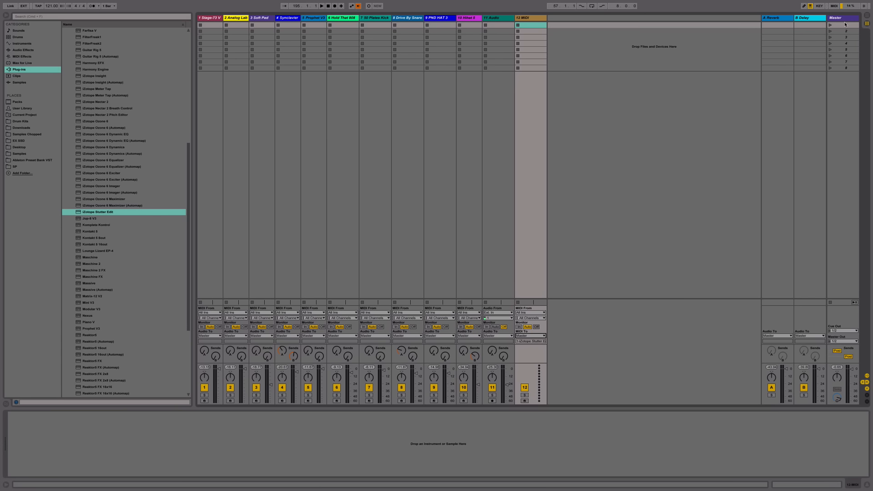
{"action": "double_click", "coordinate": [97, 212]}
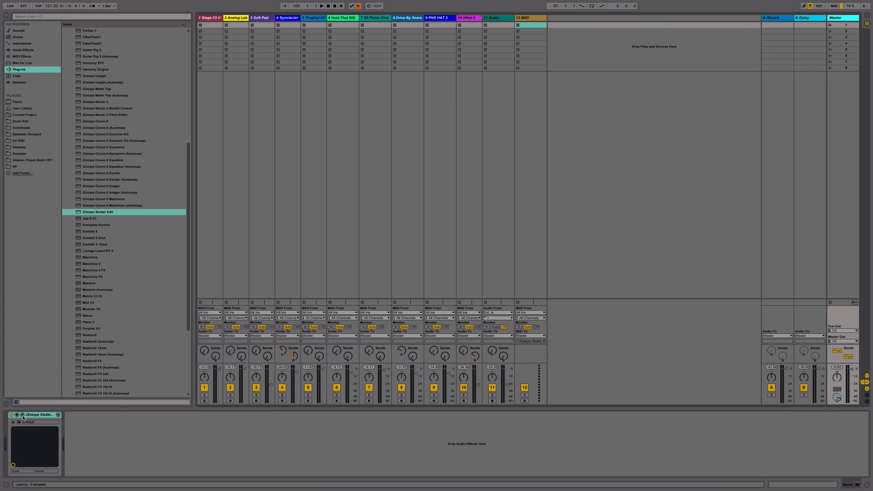
Step: Open the Stutter Edit window and its Preset Manager with Cuts and Jumps expanded
{"action": "double_click", "coordinate": [98, 212]}
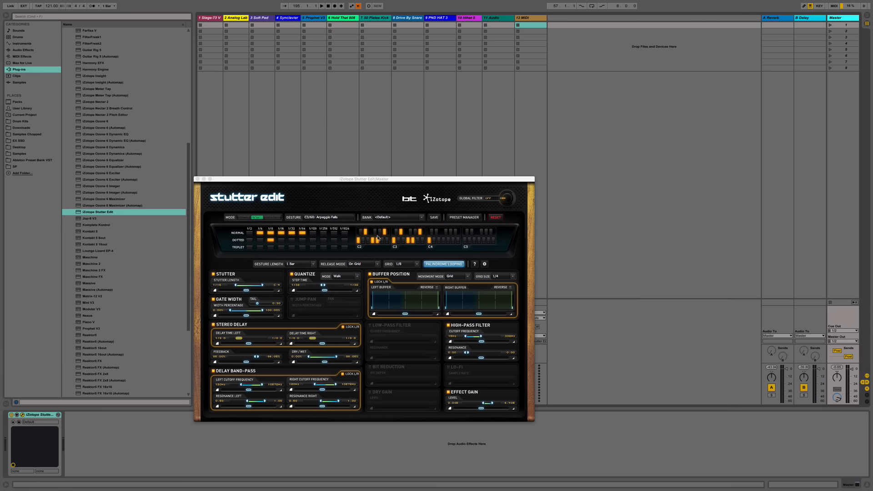
{"action": "left_click", "coordinate": [464, 217]}
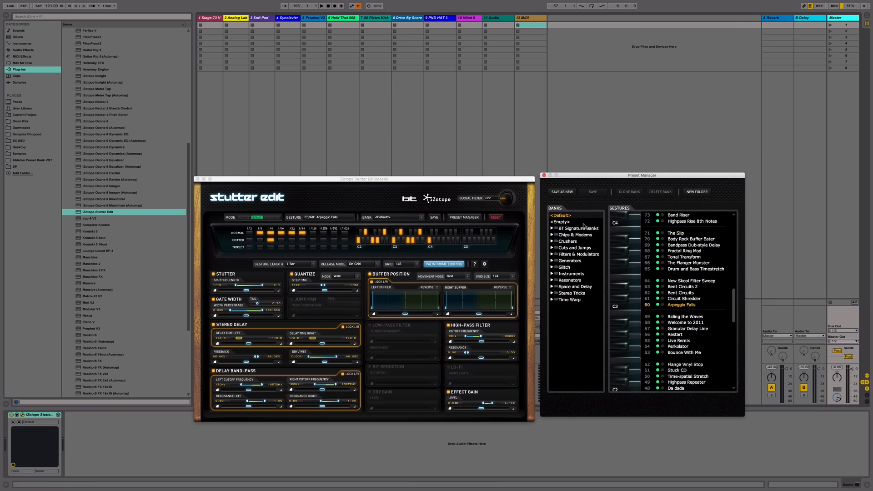
{"action": "mouse_move", "coordinate": [571, 235]}
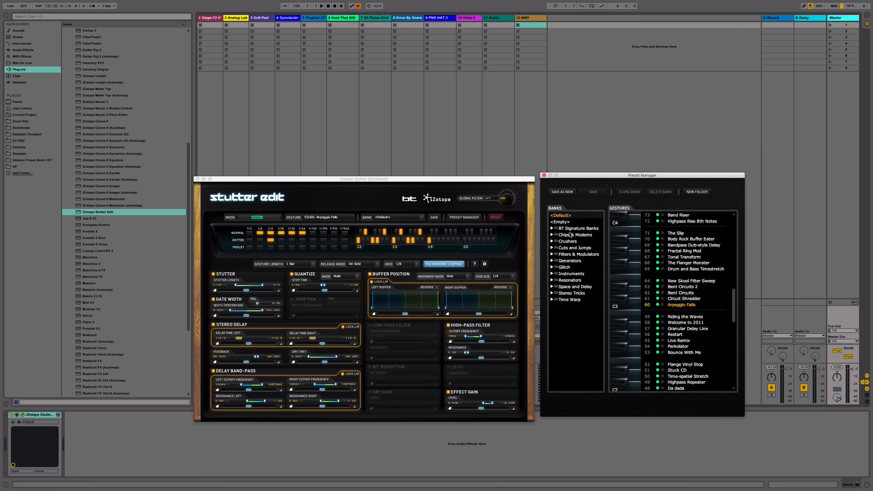
{"action": "mouse_move", "coordinate": [567, 261]}
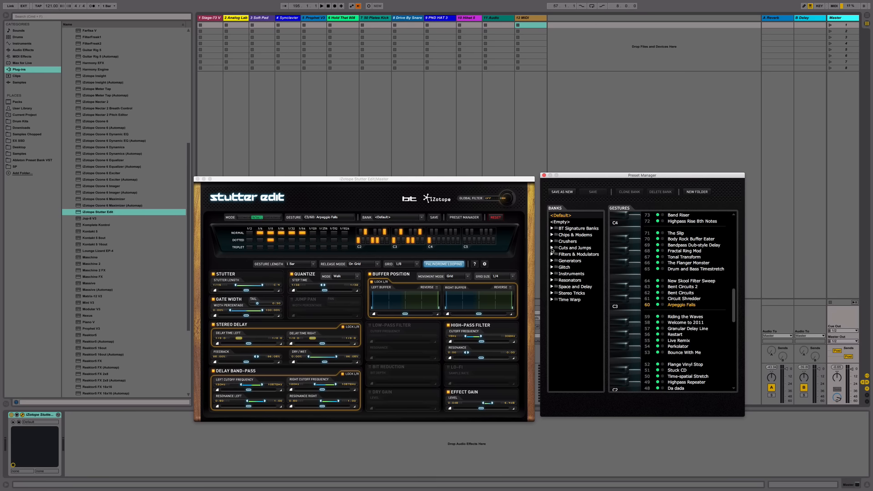
{"action": "left_click", "coordinate": [552, 247]}
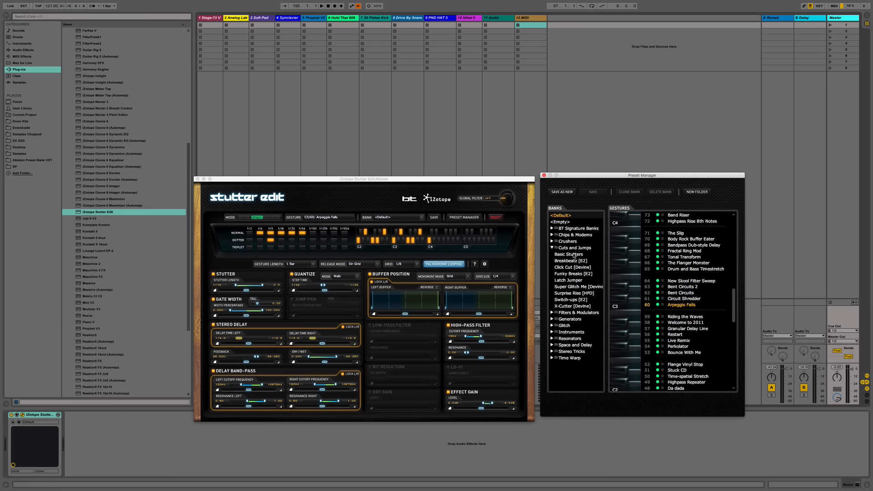
Step: Load the Basic Stutters bank and scroll down to the new MIDI track
{"action": "left_click", "coordinate": [569, 254]}
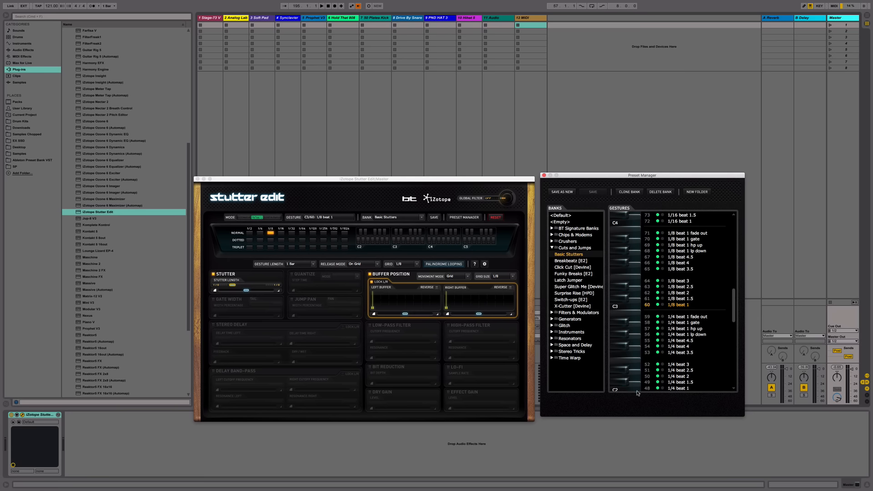
{"action": "scroll", "scroll_direction": "down", "scroll_amount": 3}
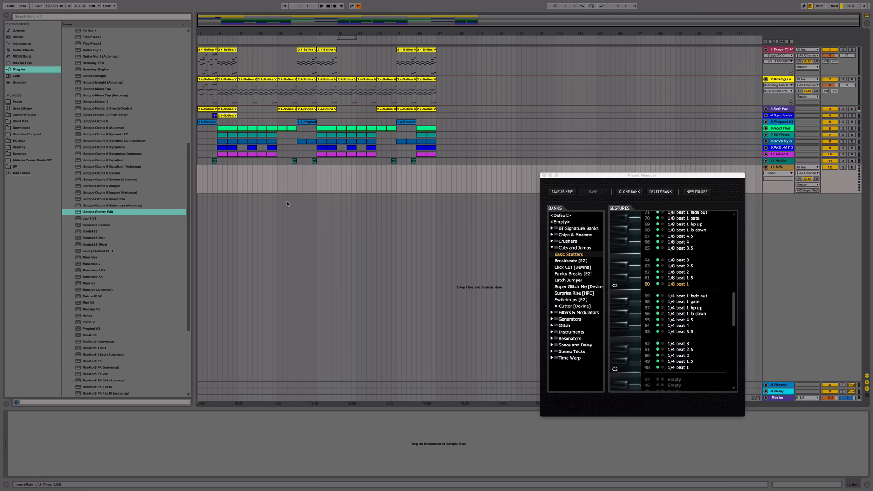
Step: Record a MIDI clip of C3 and B2 trigger notes on track 12
{"action": "left_click", "coordinate": [317, 7]}
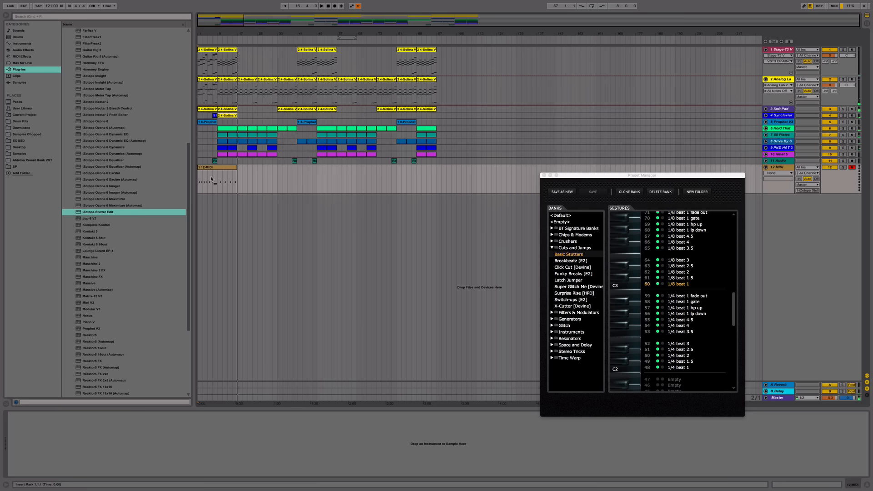
Step: Open the clip's notes, select the C3 trigger notes and quantize them to the grid
{"action": "double_click", "coordinate": [215, 180]}
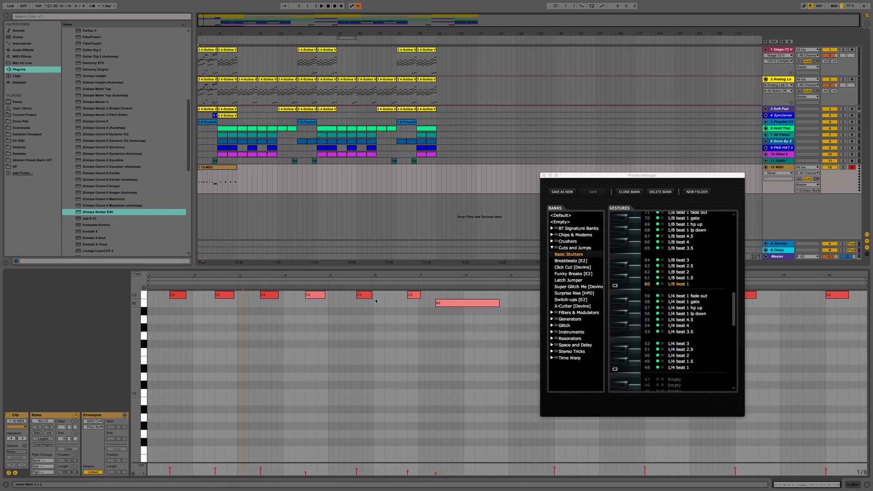
{"action": "left_click", "coordinate": [358, 294]}
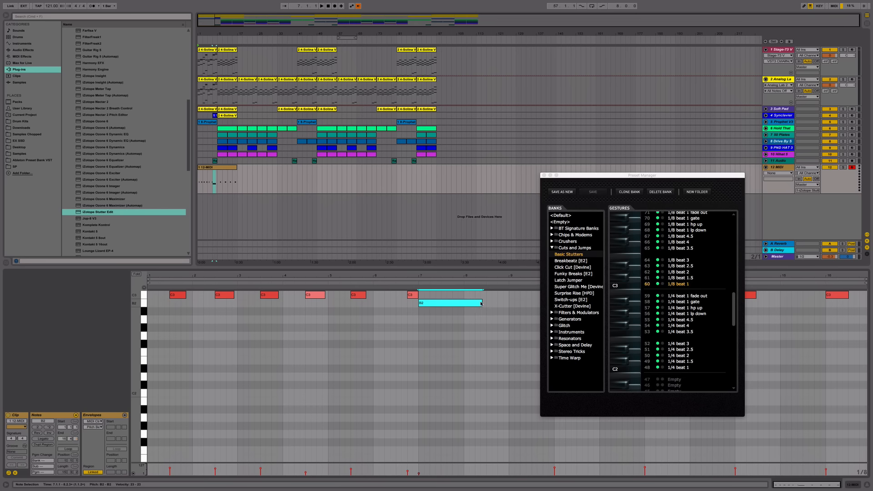
{"action": "left_click_drag", "start_coordinate": [482, 303], "coordinate": [508, 302]}
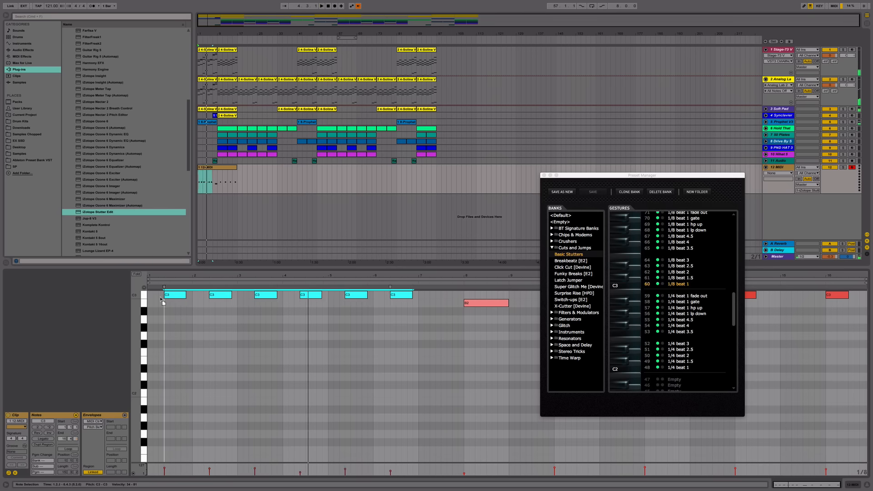
{"action": "left_click", "coordinate": [320, 6]}
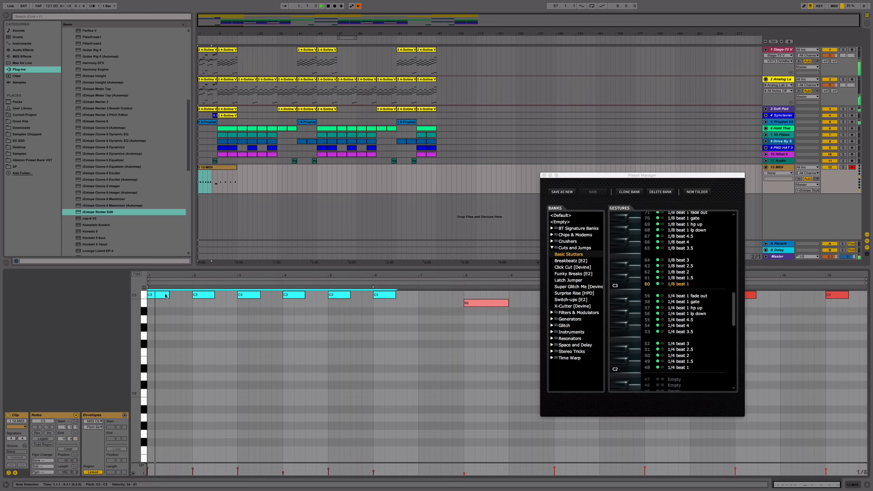